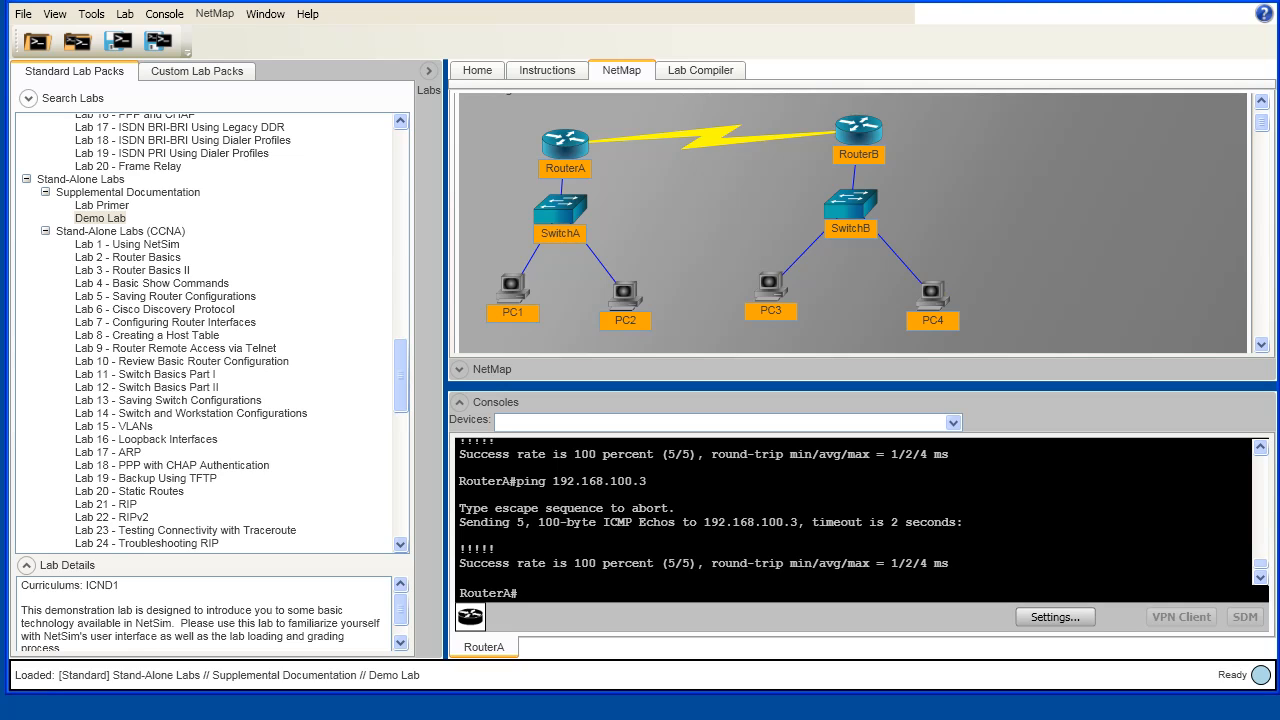
mouse_move(634, 406)
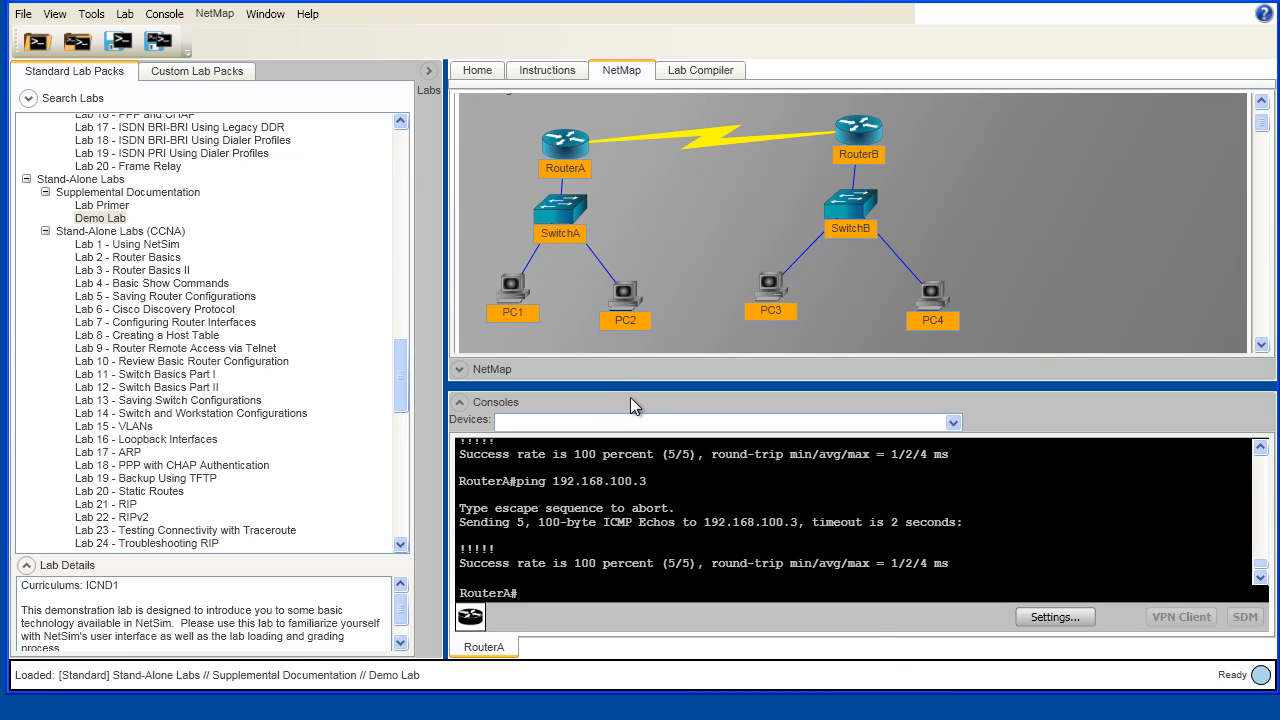
mouse_move(540, 312)
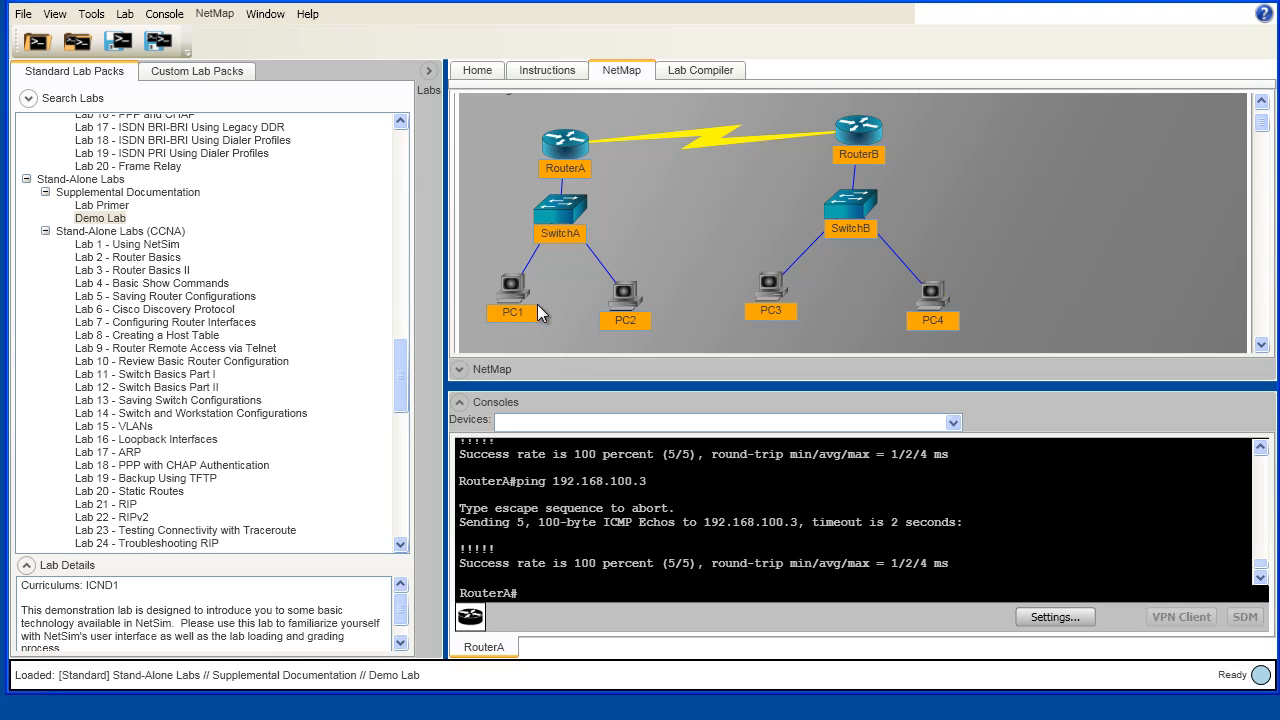
mouse_move(656, 334)
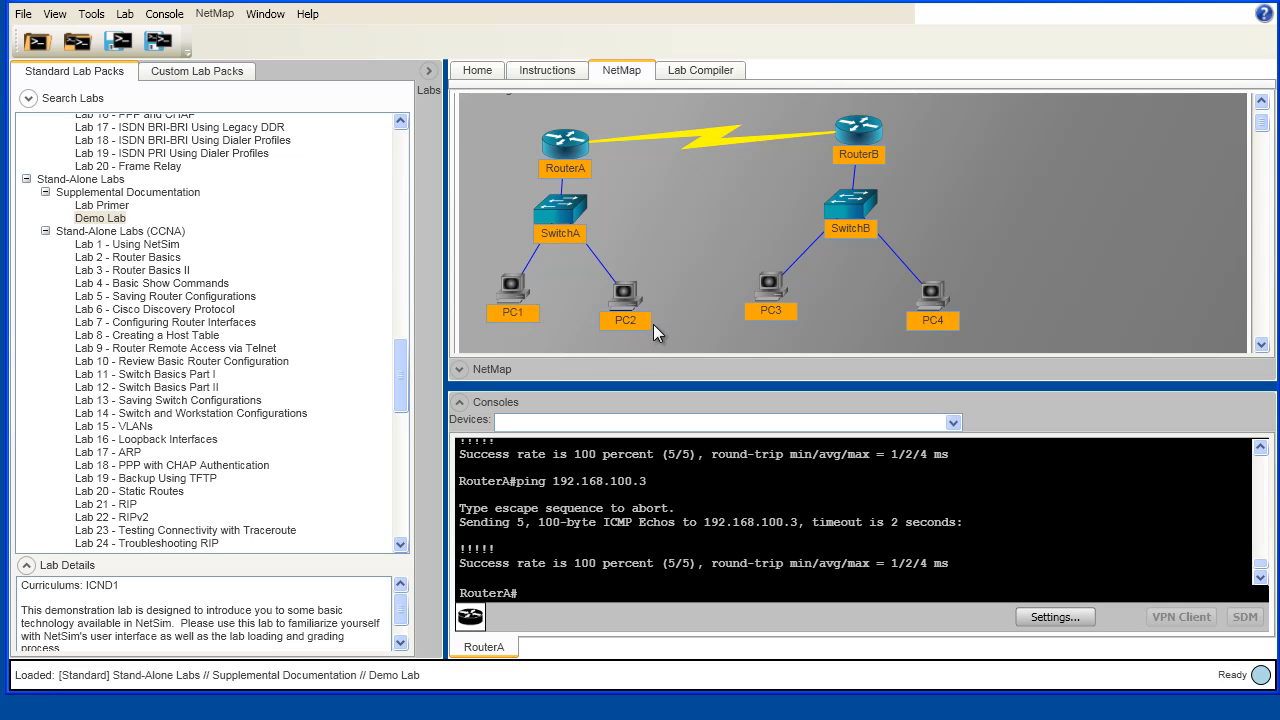
mouse_move(750, 288)
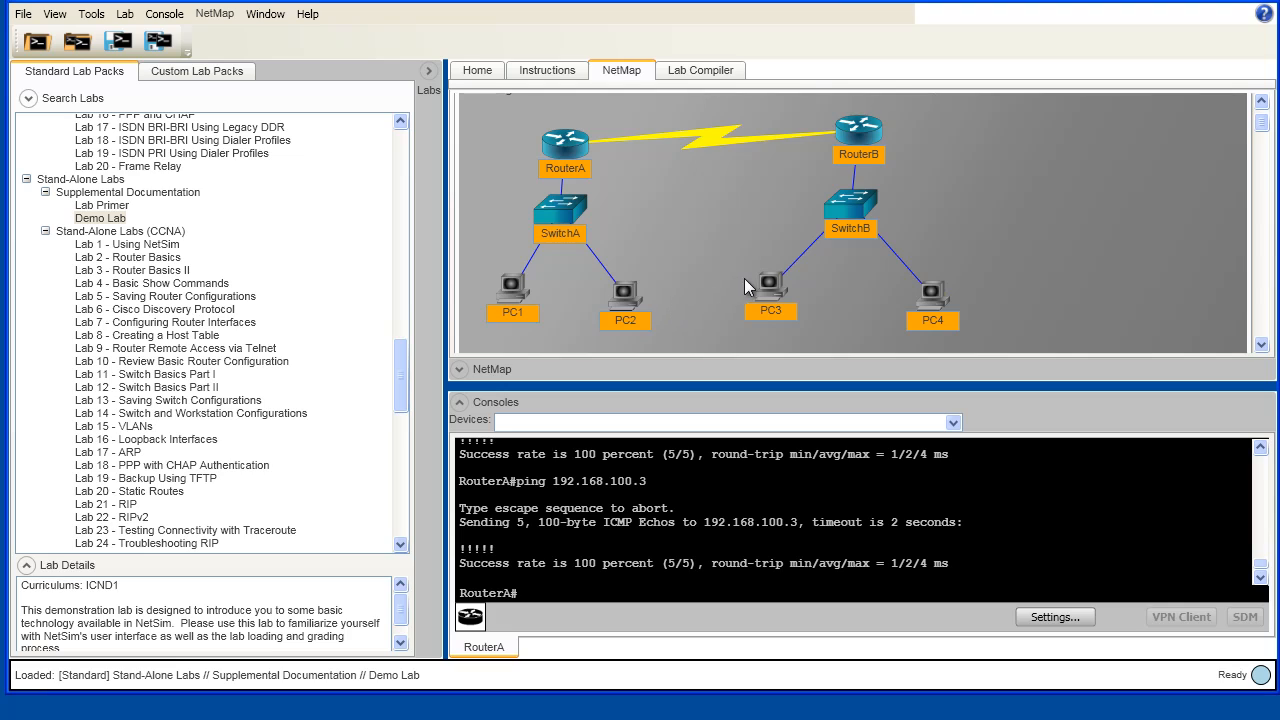
mouse_move(924, 322)
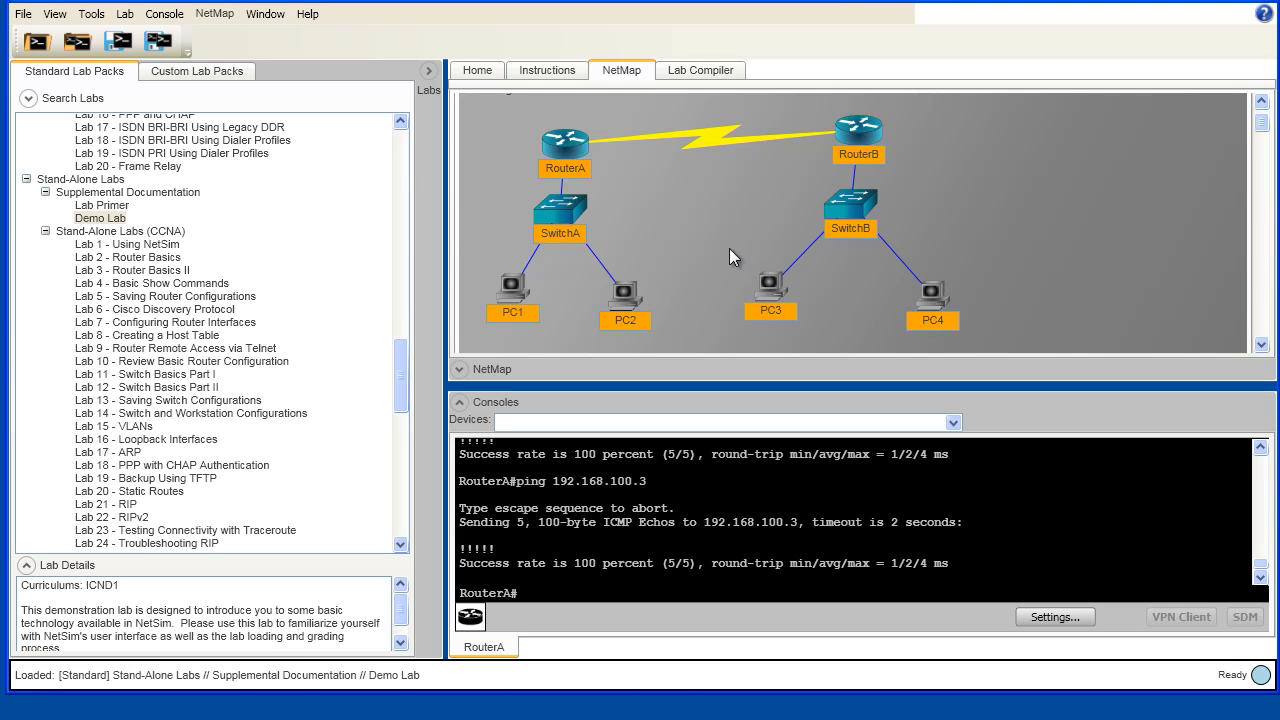
mouse_move(560, 158)
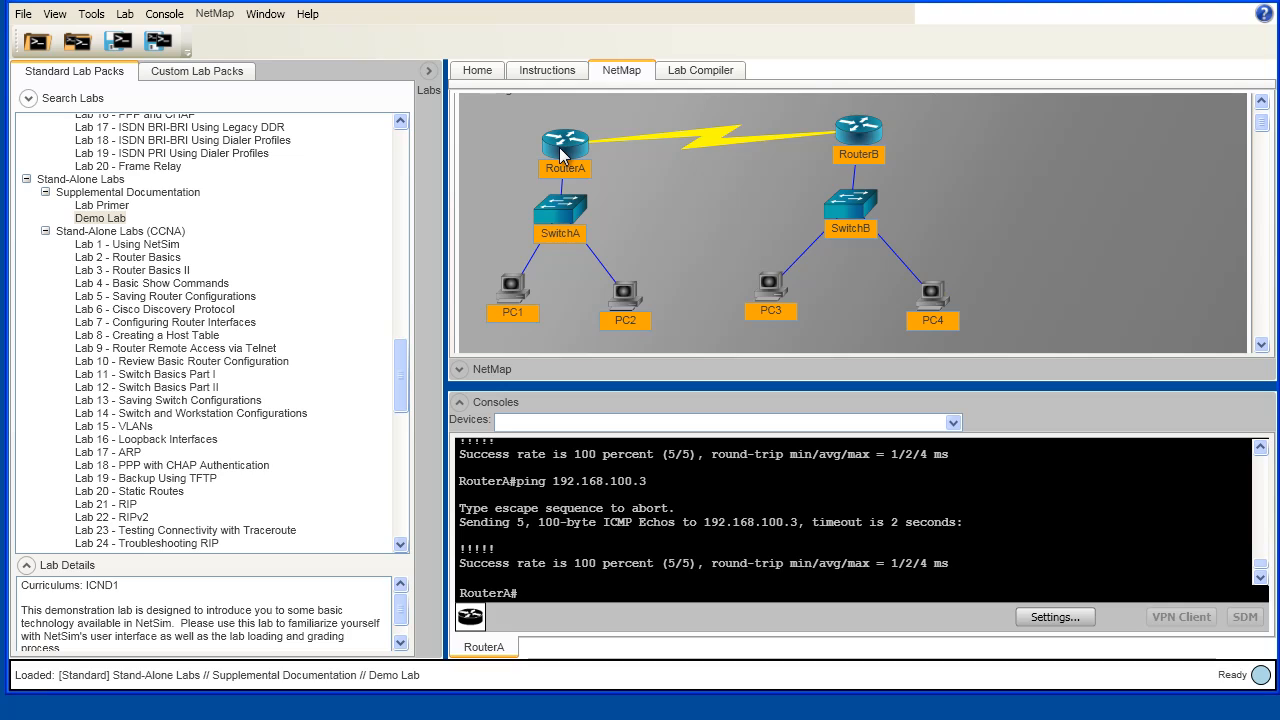
mouse_move(804, 144)
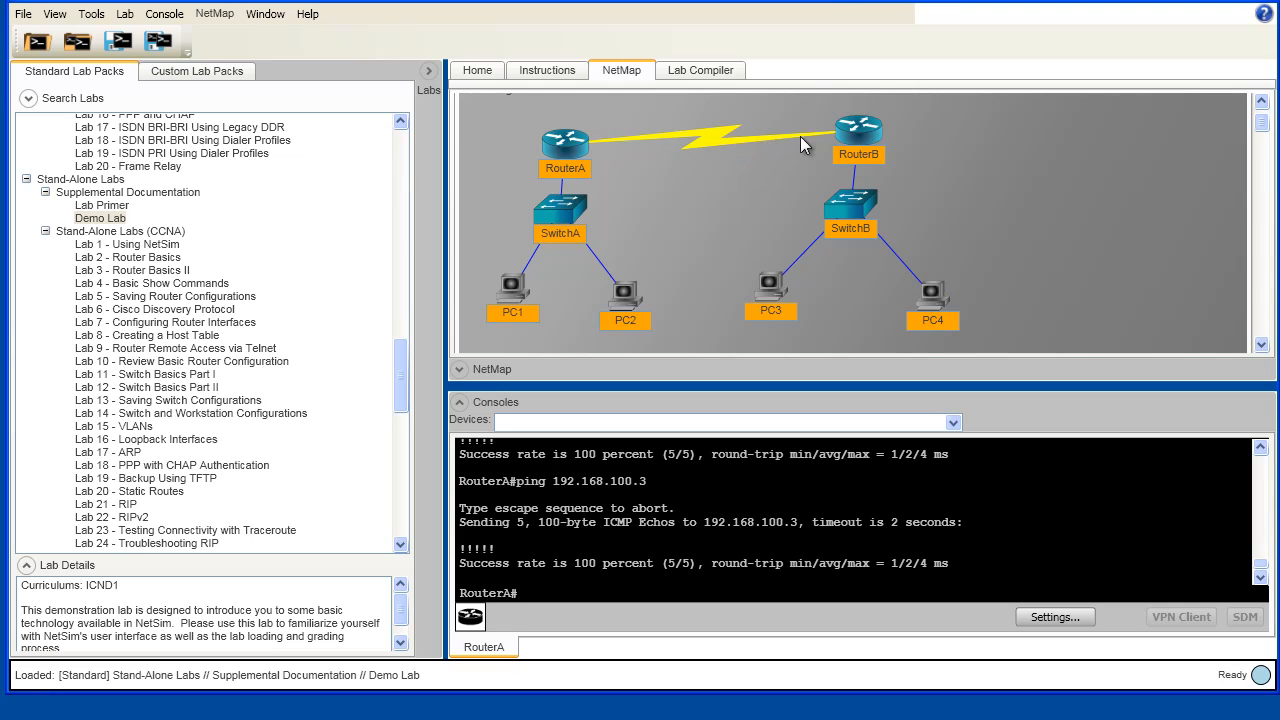
mouse_move(558, 164)
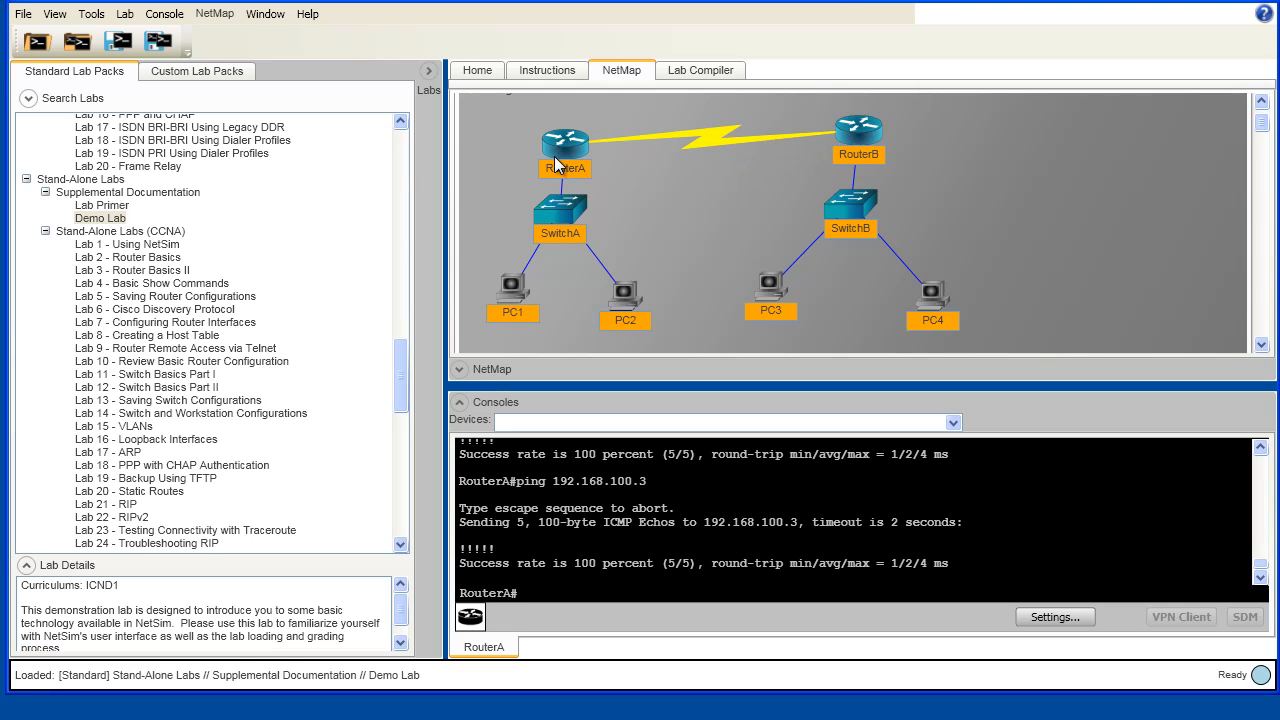
mouse_move(560, 166)
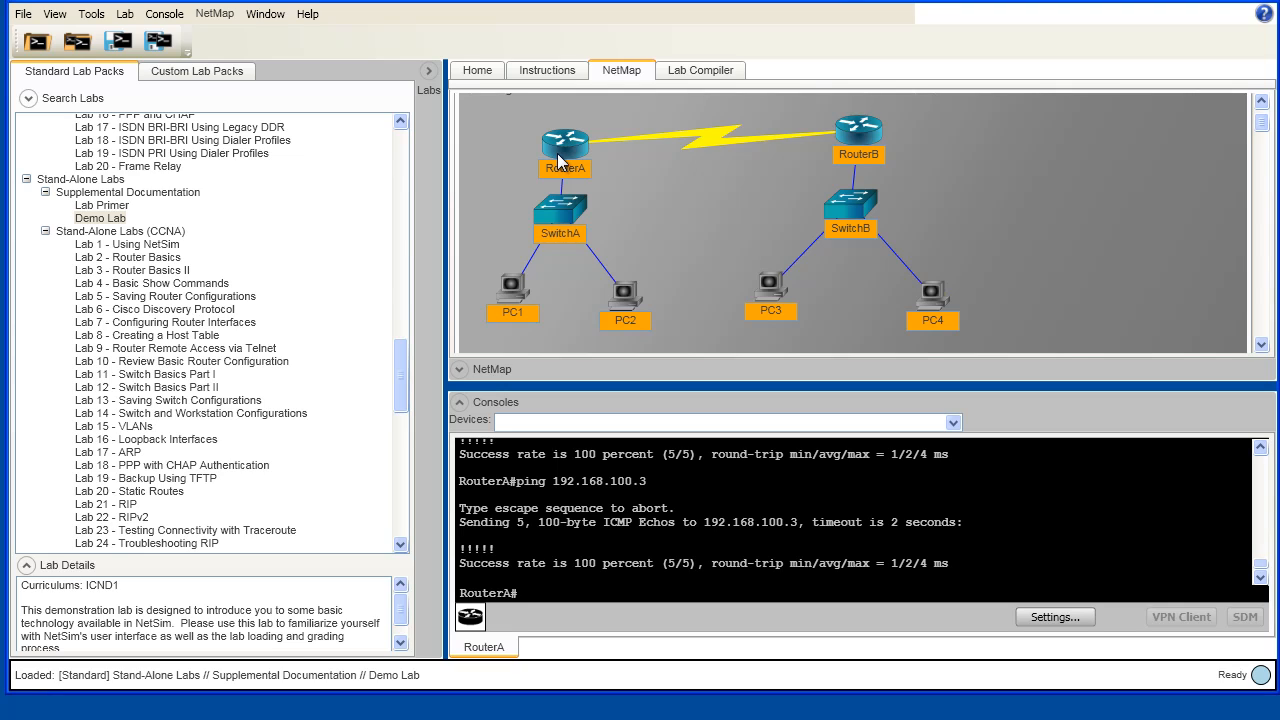
mouse_move(624, 318)
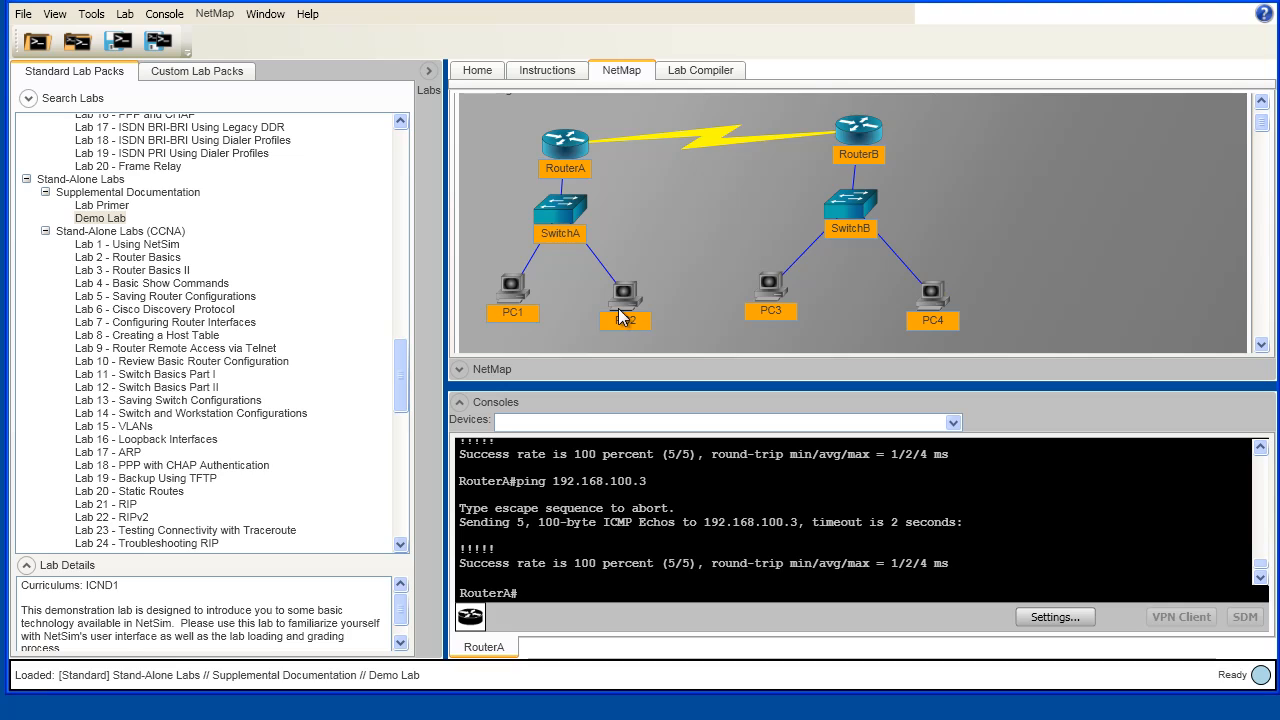
mouse_move(512, 300)
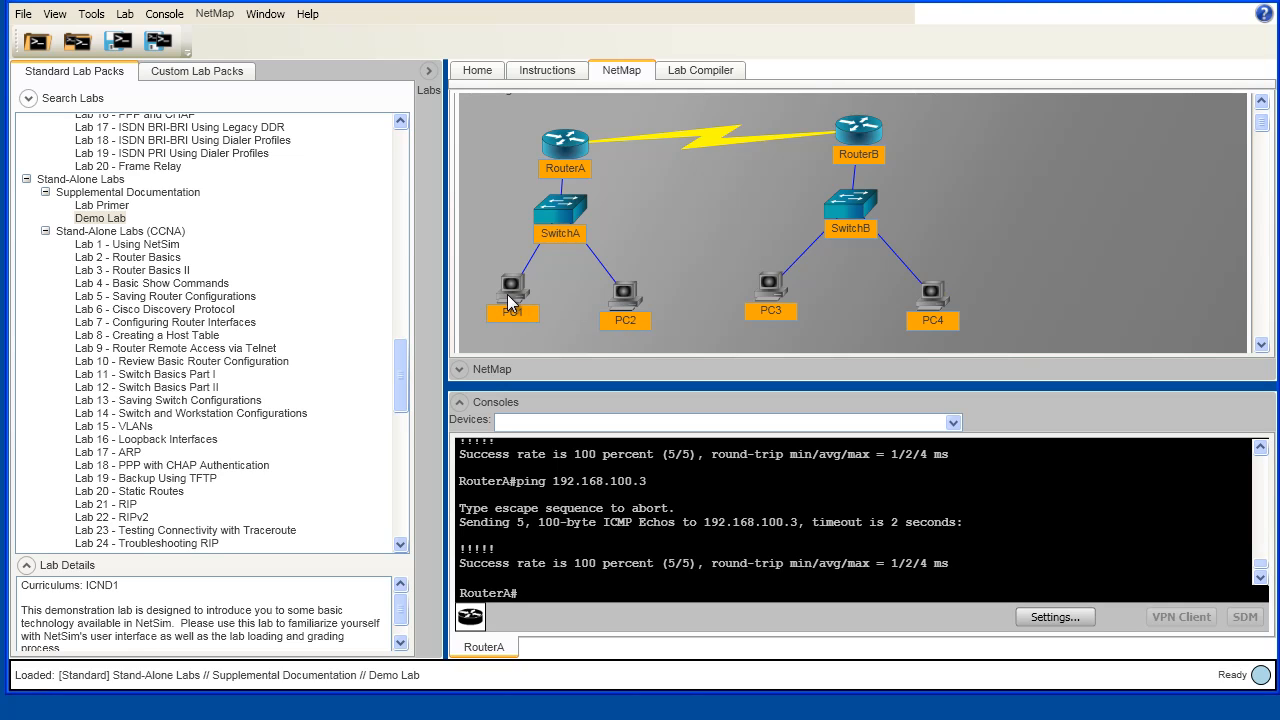
mouse_move(568, 150)
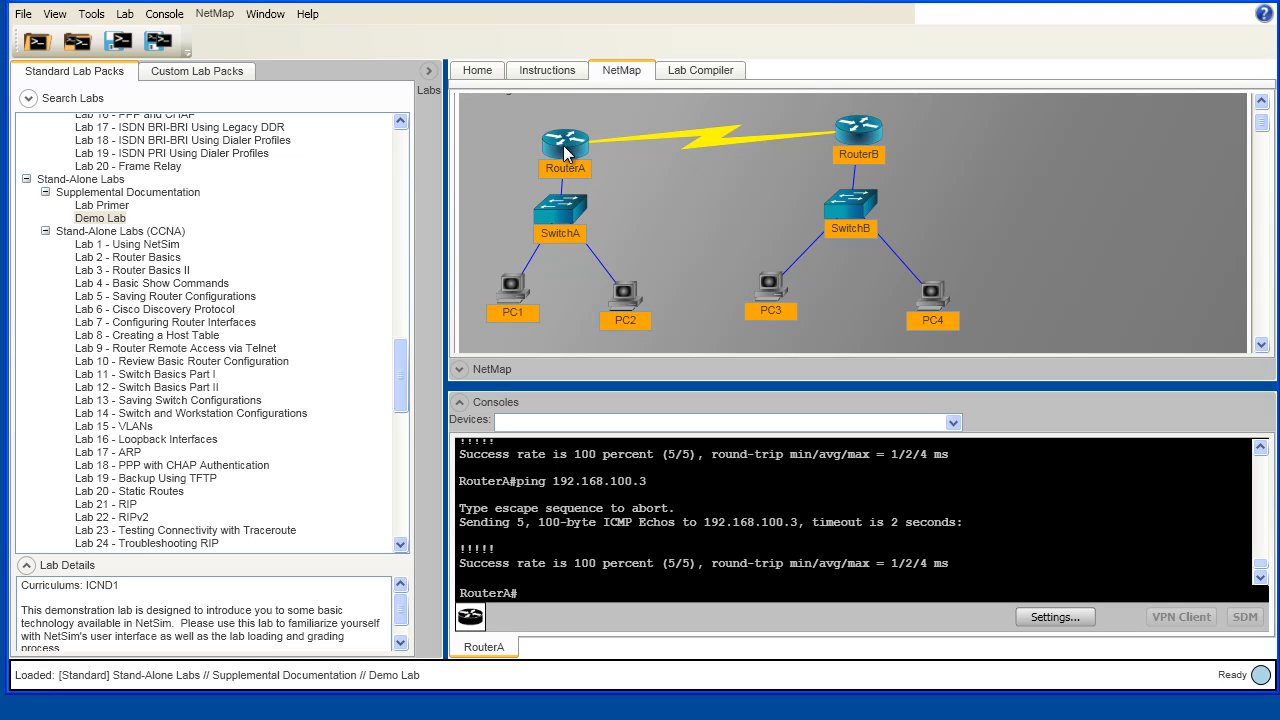
mouse_move(844, 138)
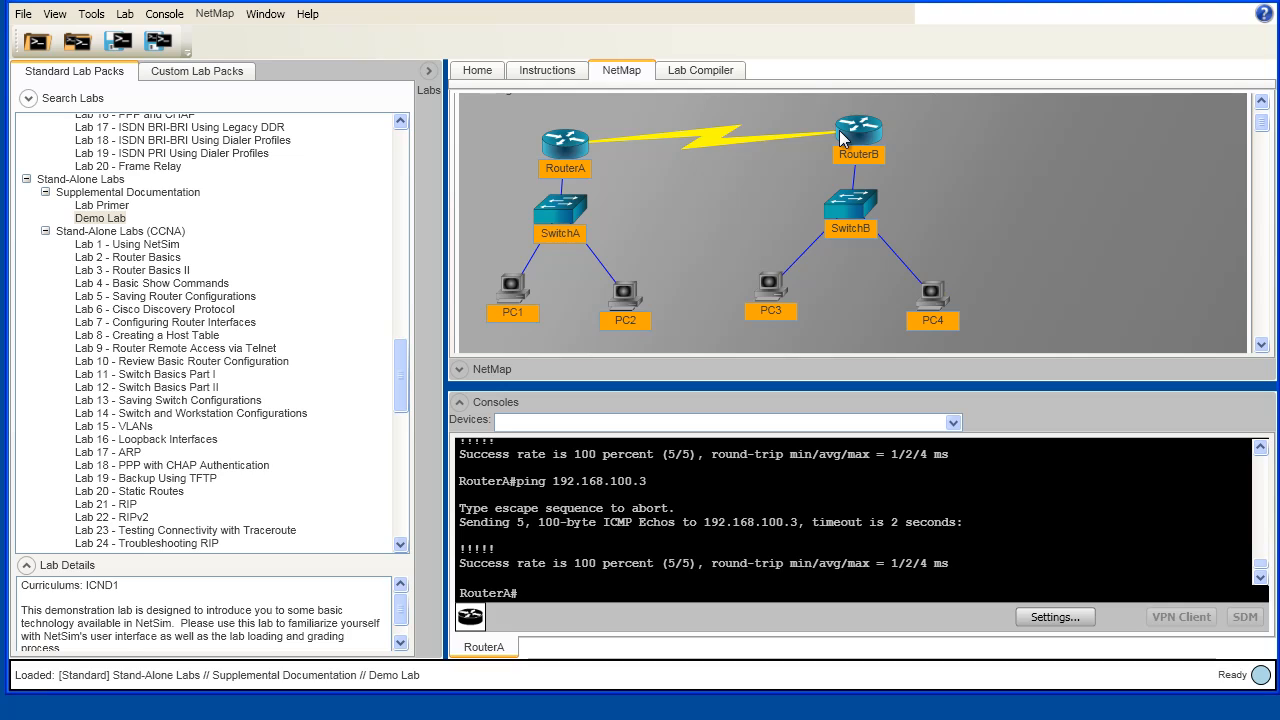
mouse_move(516, 314)
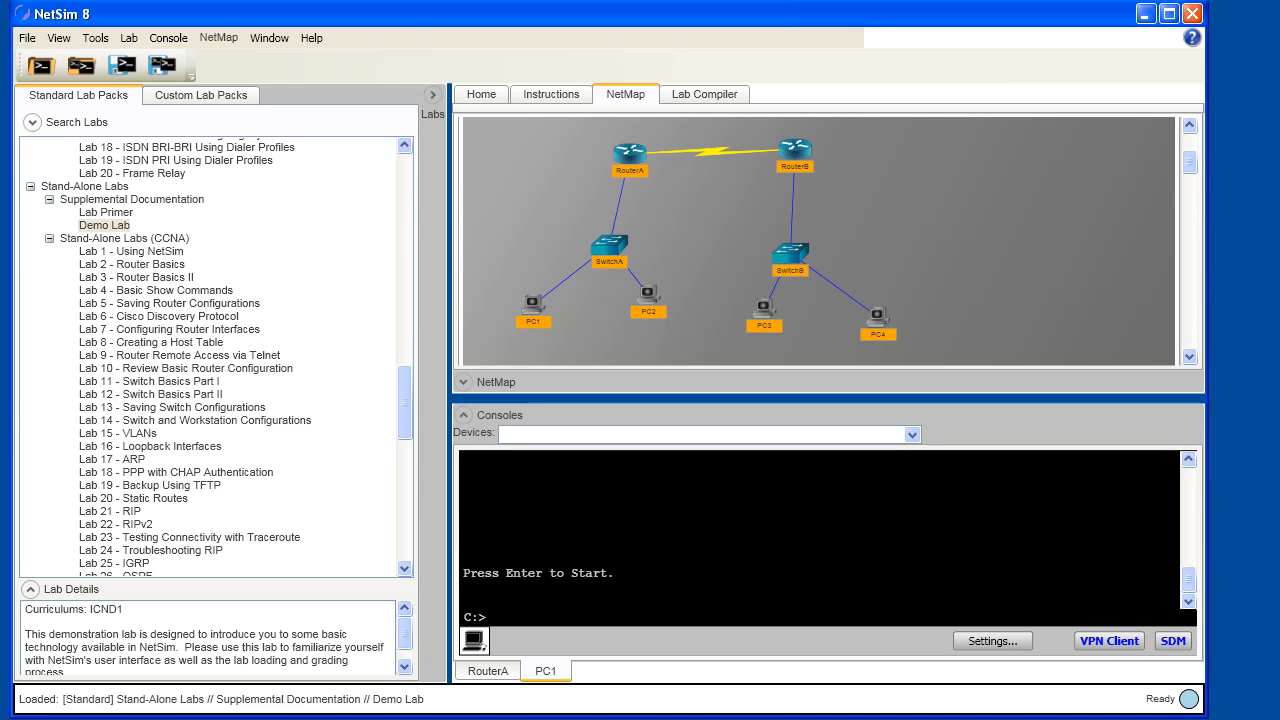
mouse_move(584, 310)
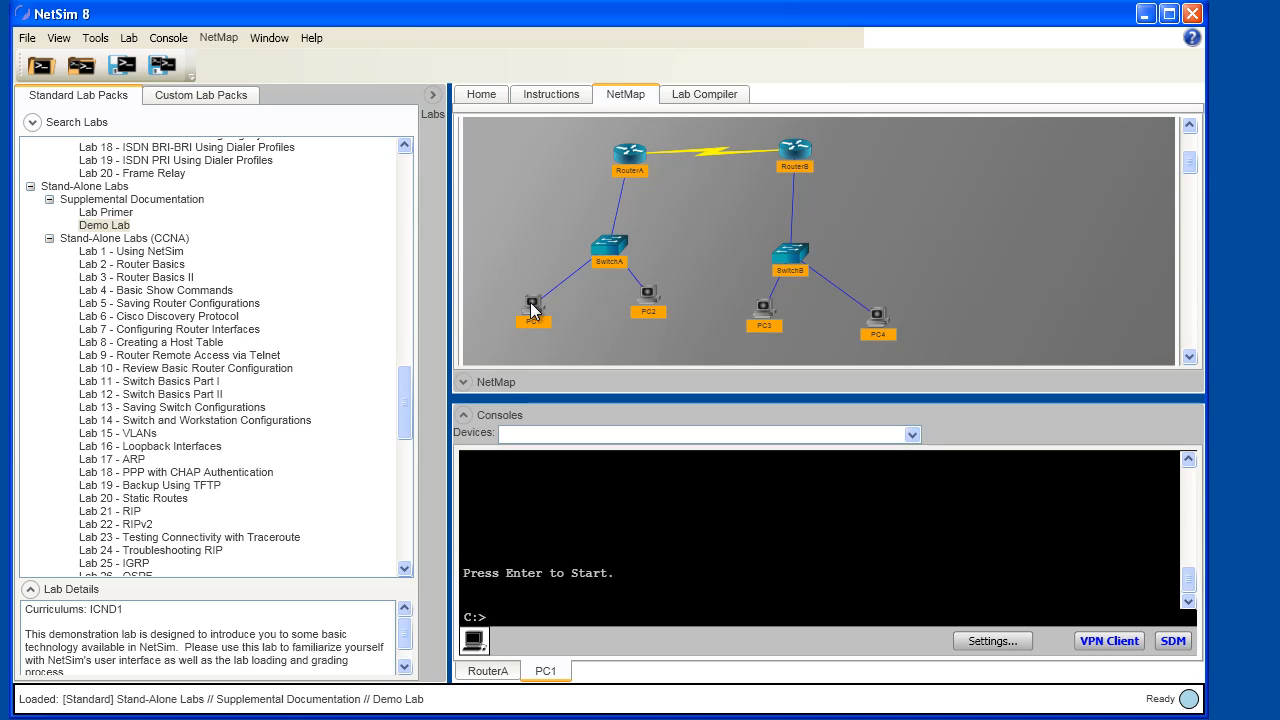
Step: Bring up PC1's context menu from the NetMap to reach its console
right_click(532, 304)
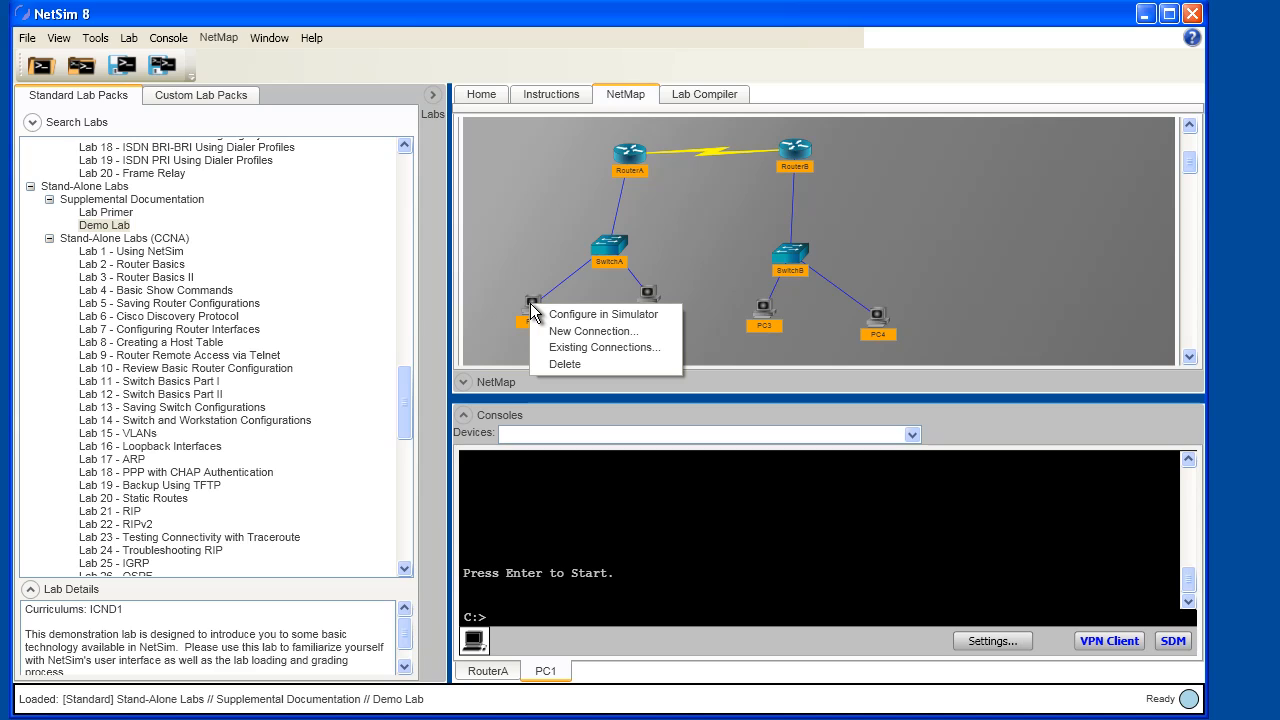
mouse_move(604, 314)
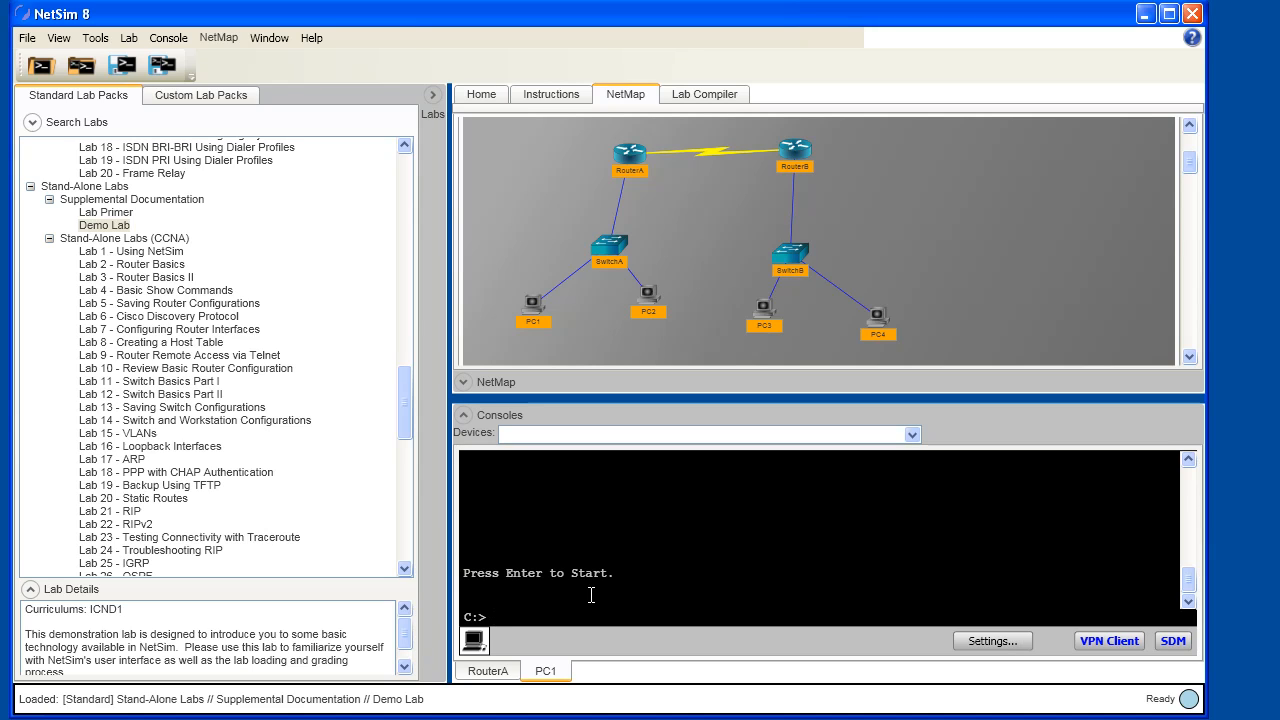
Step: Ping 192.168.200.2 from PC1; every request times out with 100% loss
type("ping 192.168.200.2")
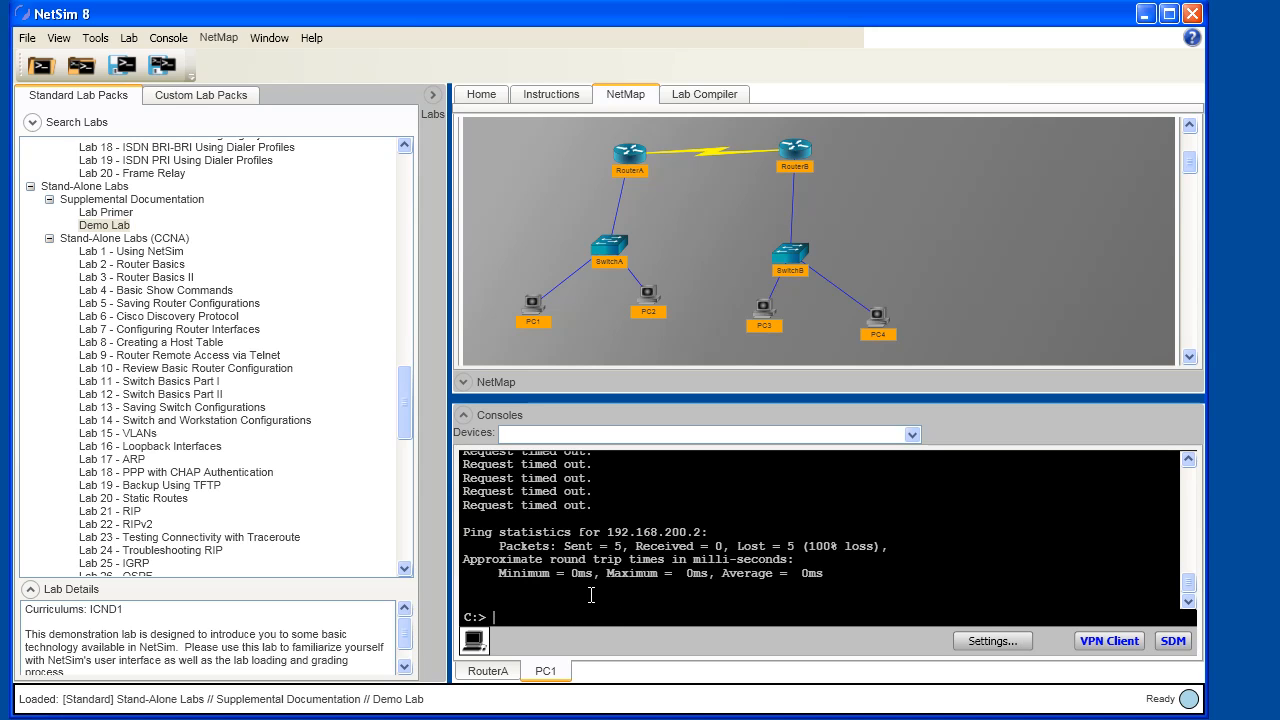
mouse_move(536, 352)
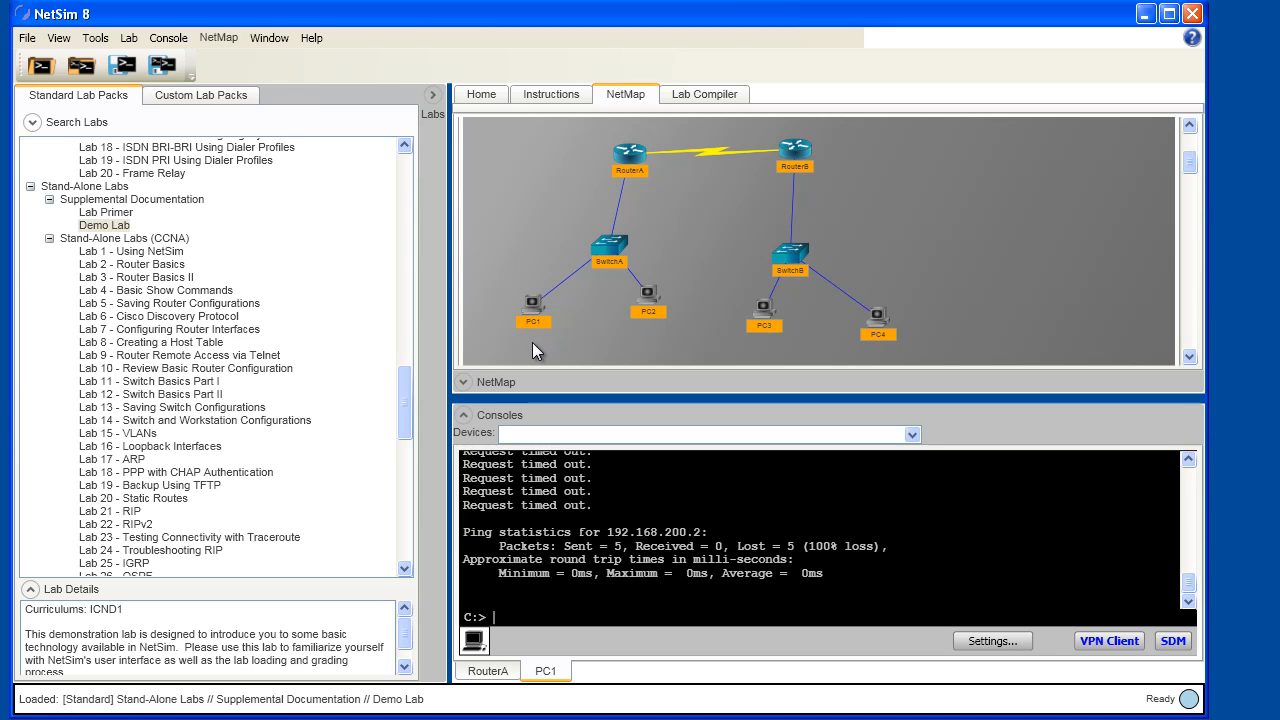
mouse_move(764, 310)
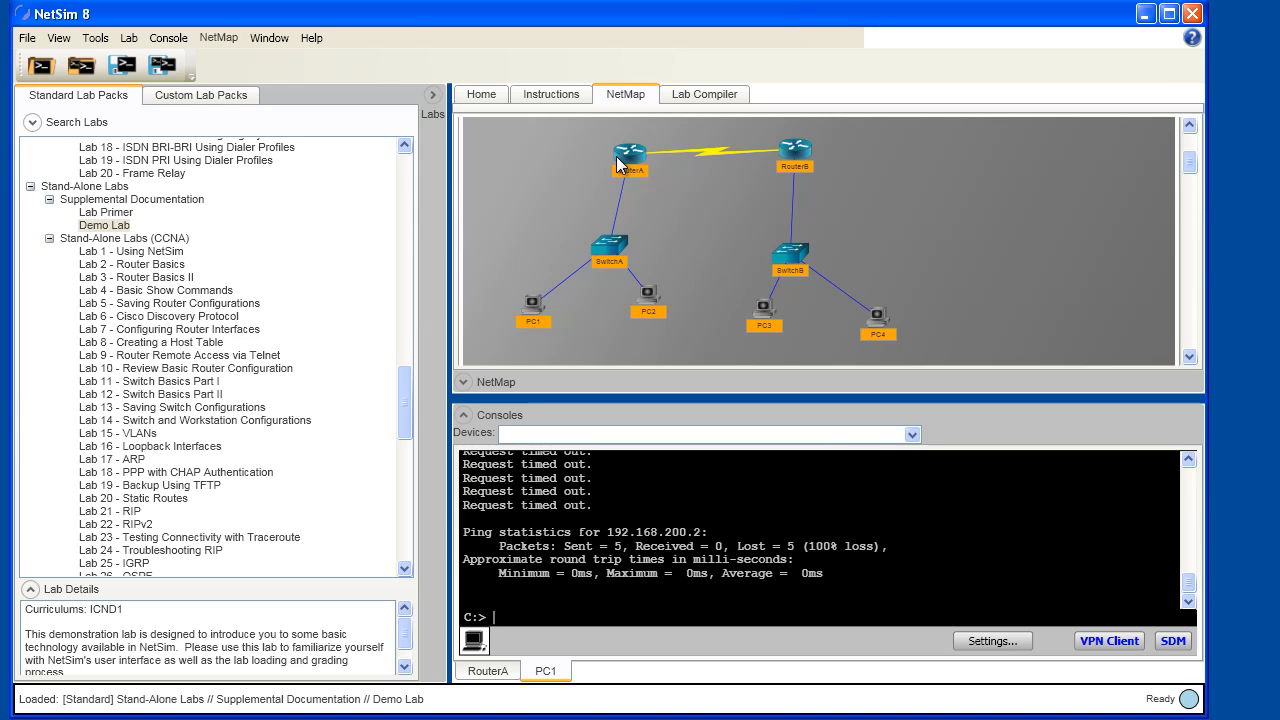
Step: Show RouterA's routing table: only 10.1.1.4 on Serial0 and 192.168.100.0 on FastEthernet0/0
right_click(628, 160)
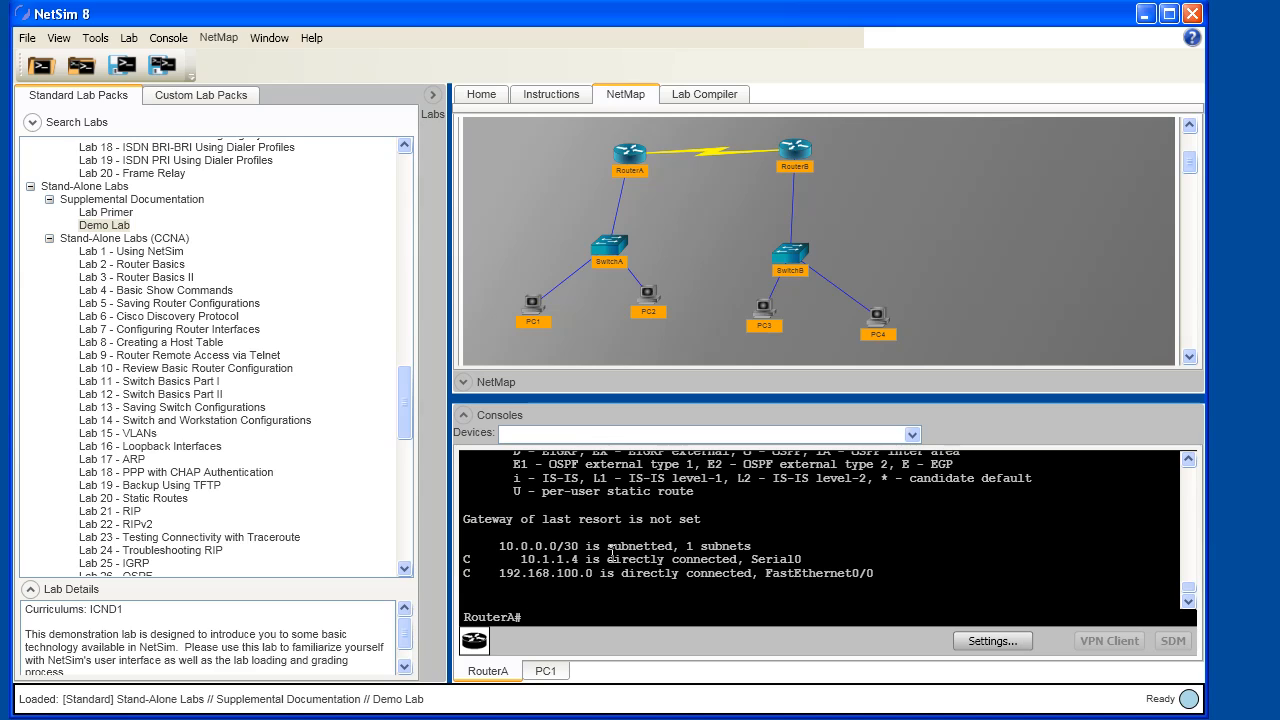
left_click(524, 616)
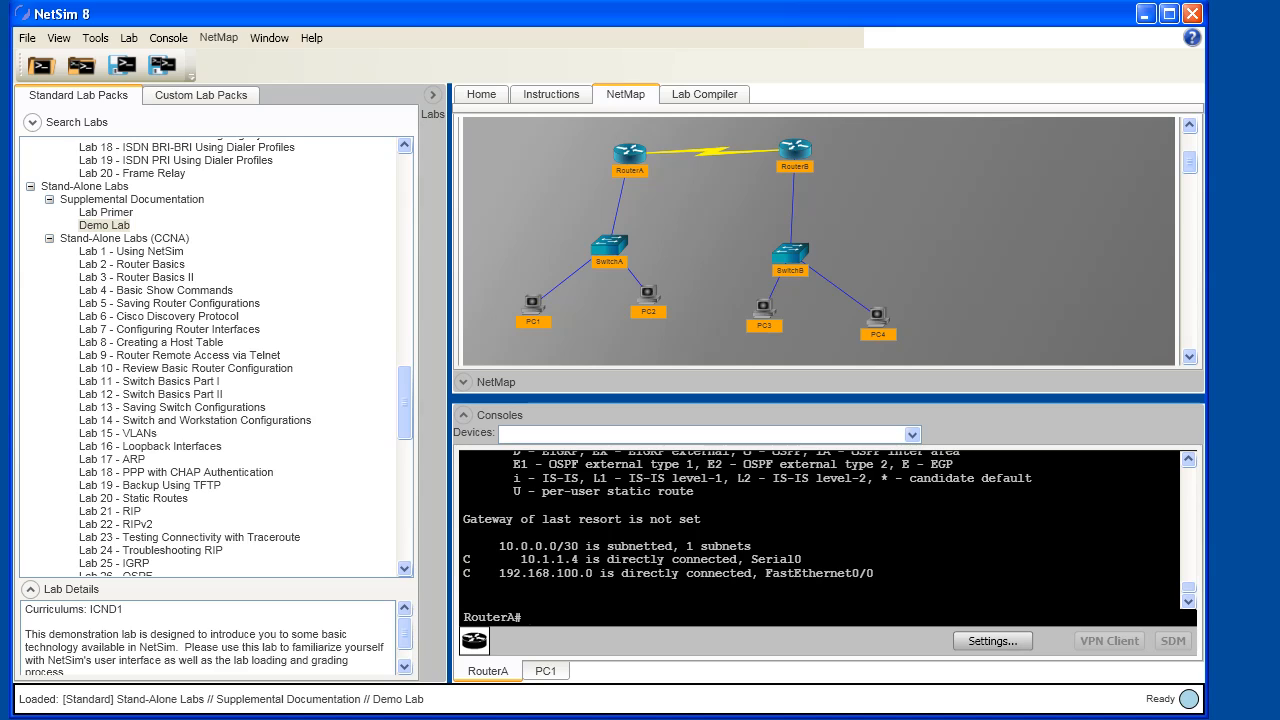
Step: Start EIGRP process 100 on RouterA from configuration mode, advertising 10.0.0.0 and 192.168.100.0
type("conf t")
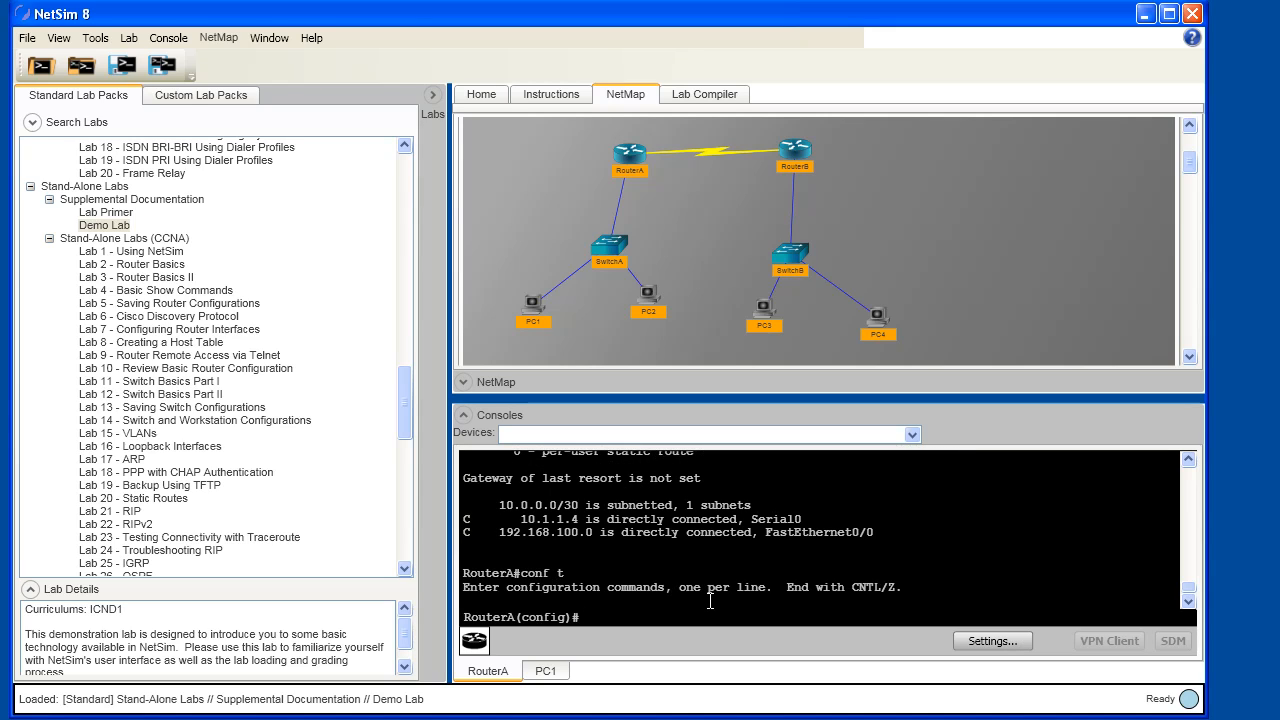
type("router eigrp 100")
type("network 10.0.0.0")
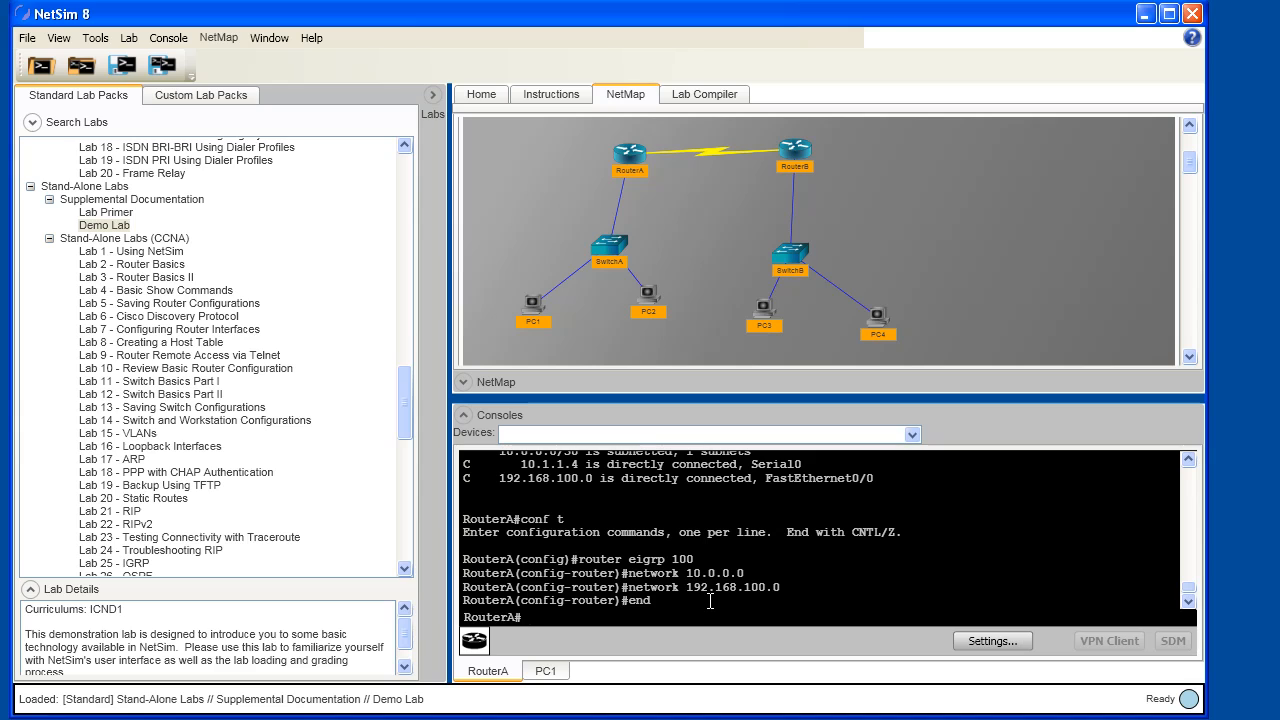
Step: Re-run show ip route on RouterA to see the D route 192.168.200.0 via 10.1.1.6 on Serial0
type("s")
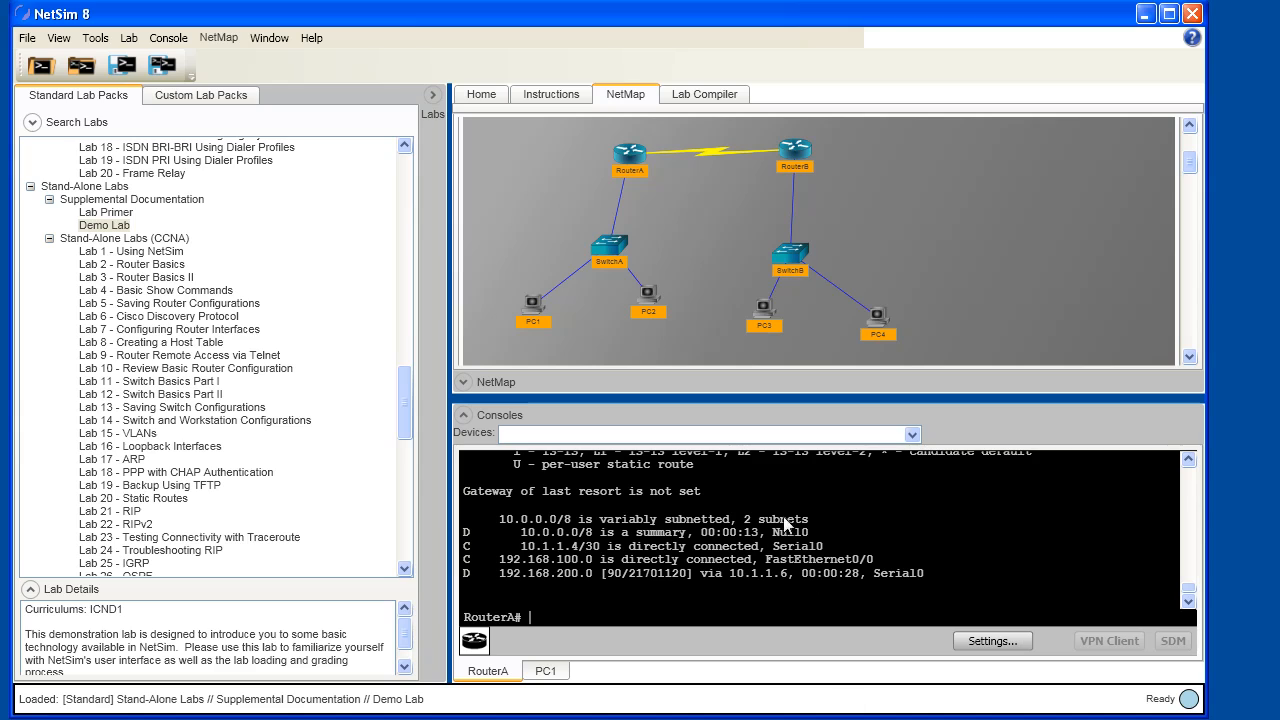
mouse_move(532, 316)
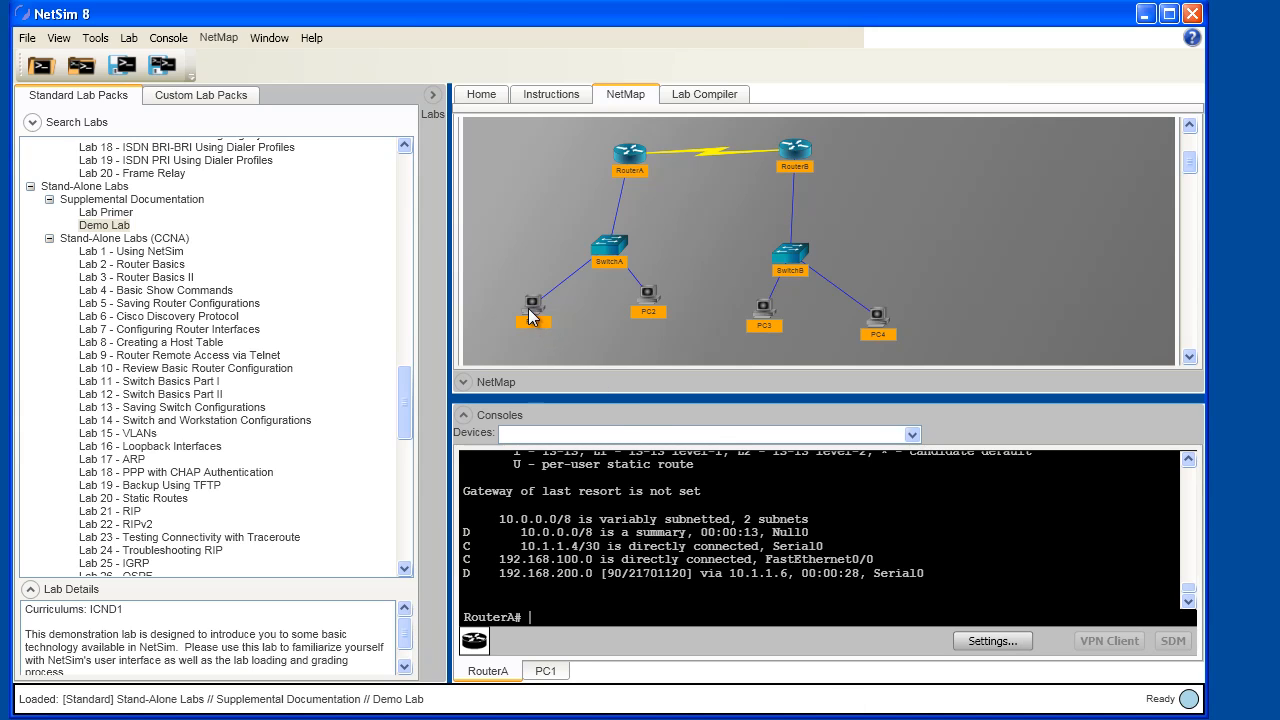